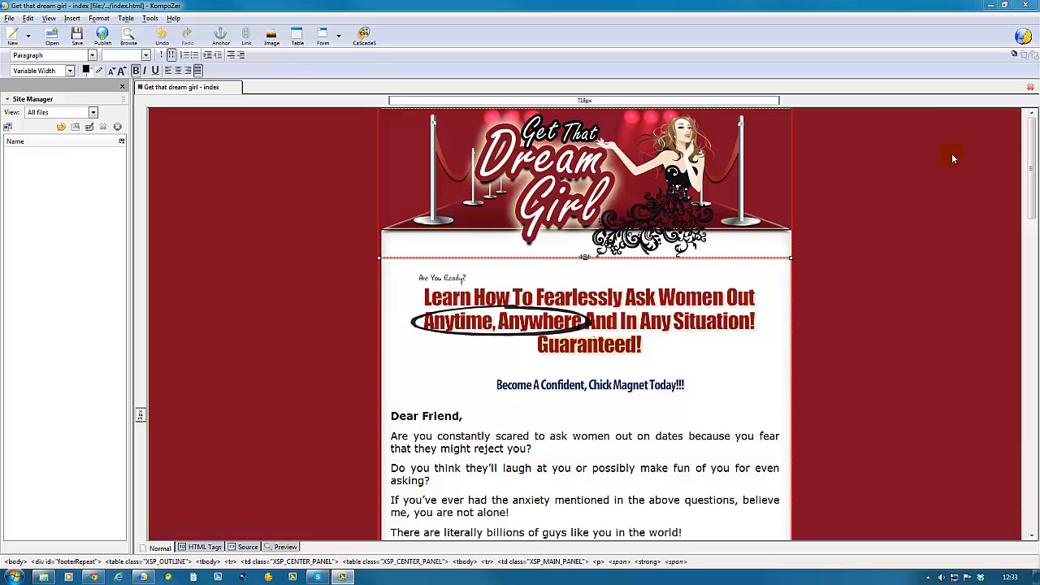
{"action": "mouse_move", "coordinate": [891, 324]}
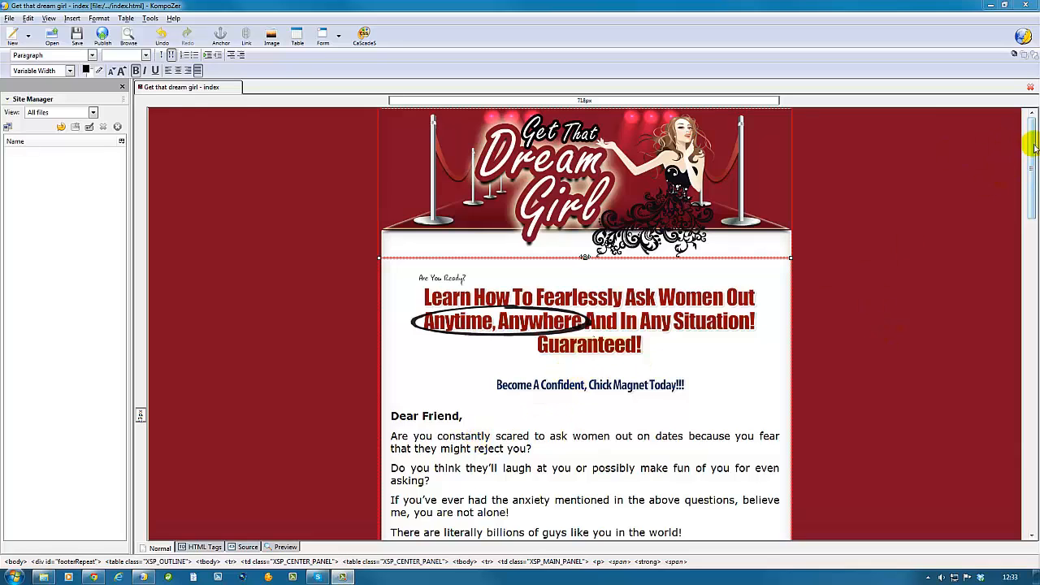
- Navigate into the minisite's images folder in Windows Explorer
{"action": "scroll", "scroll_direction": "down", "scroll_amount": 3}
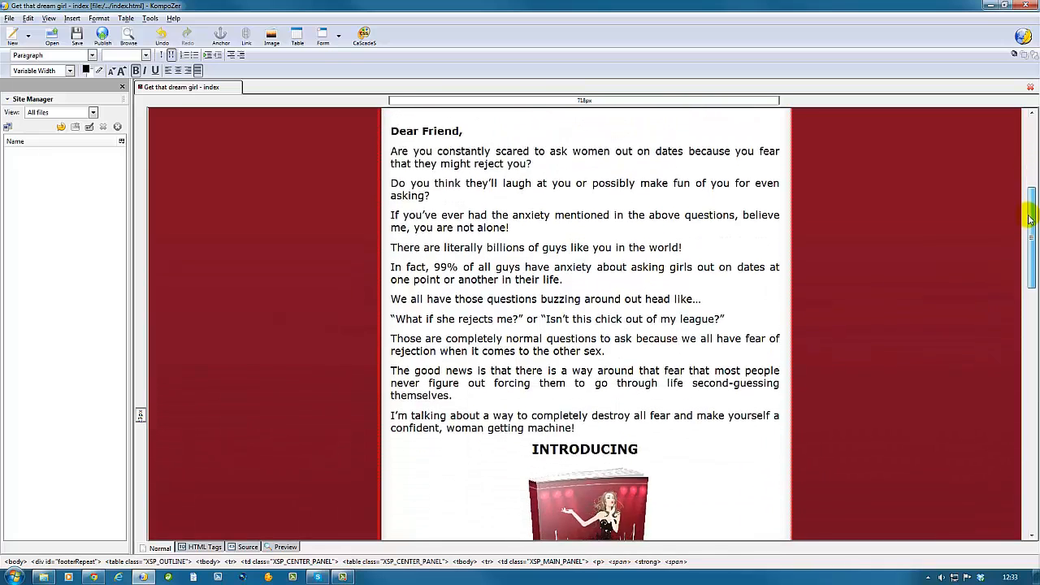
{"action": "scroll", "scroll_direction": "down", "scroll_amount": 3}
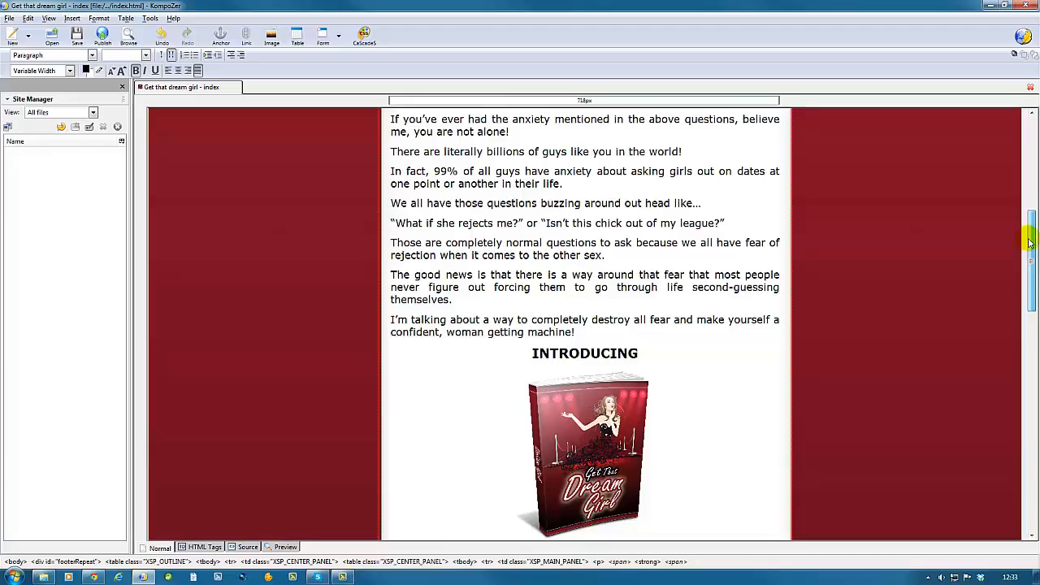
{"action": "scroll", "scroll_direction": "down", "scroll_amount": 3}
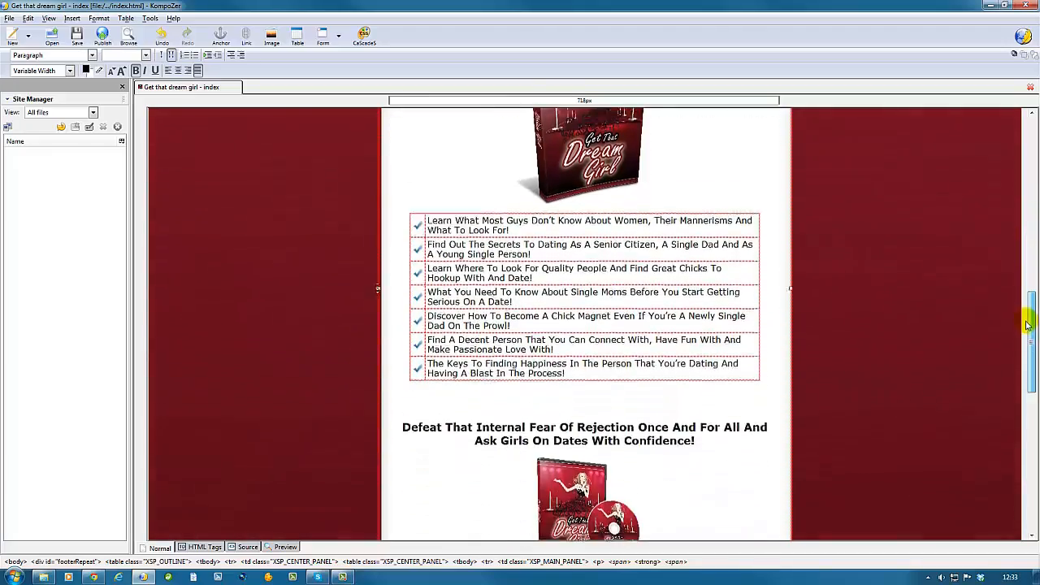
{"action": "scroll", "scroll_direction": "down", "scroll_amount": 3}
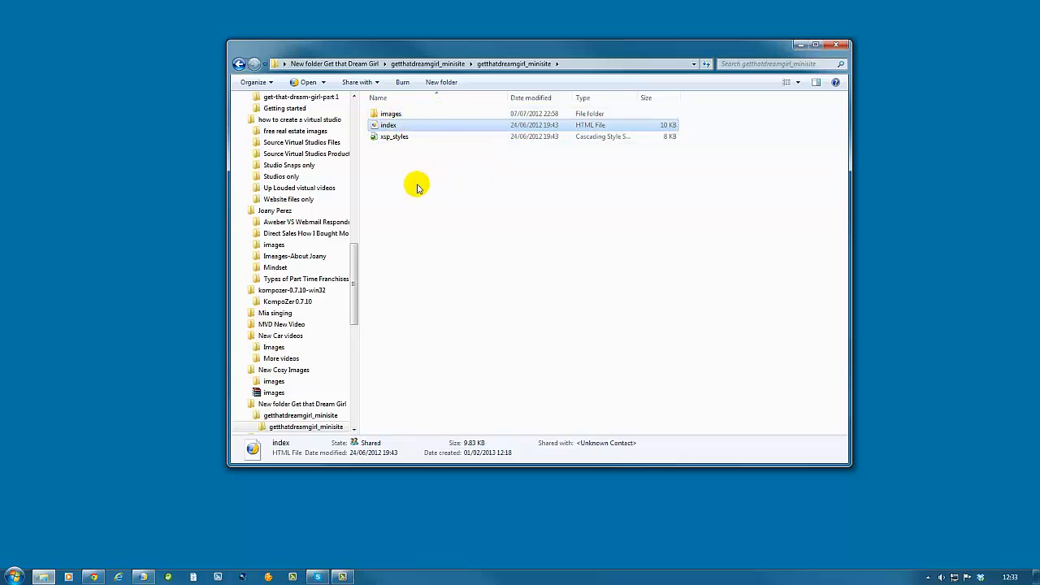
{"action": "mouse_move", "coordinate": [414, 202]}
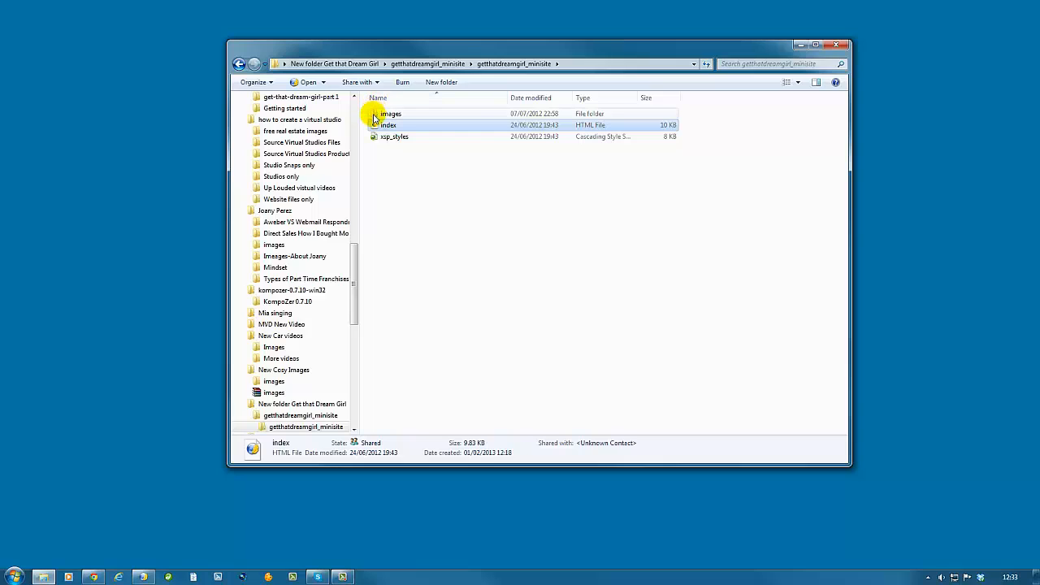
{"action": "mouse_move", "coordinate": [390, 113]}
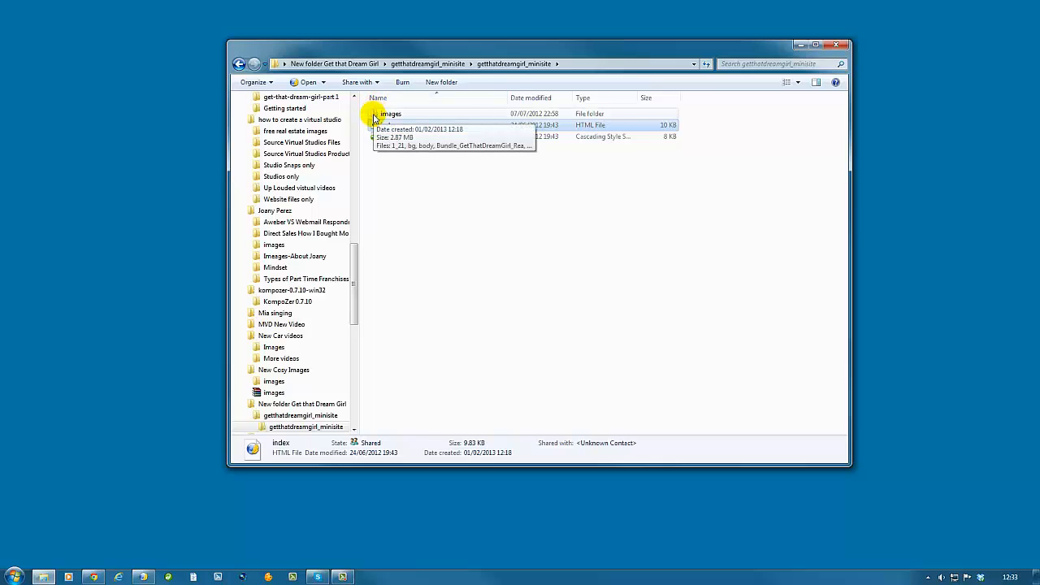
{"action": "left_click", "coordinate": [390, 114]}
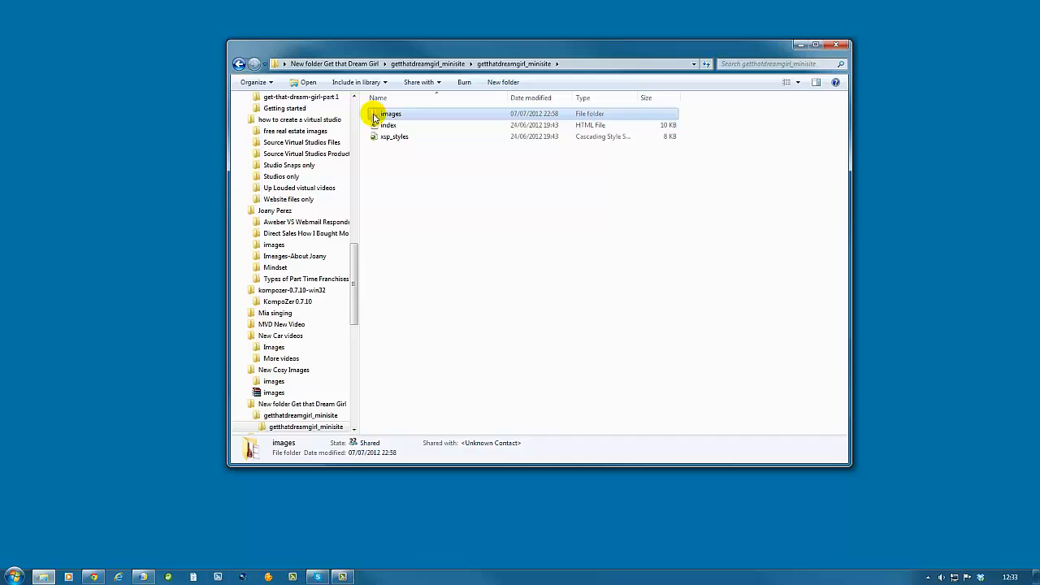
{"action": "double_click", "coordinate": [390, 114]}
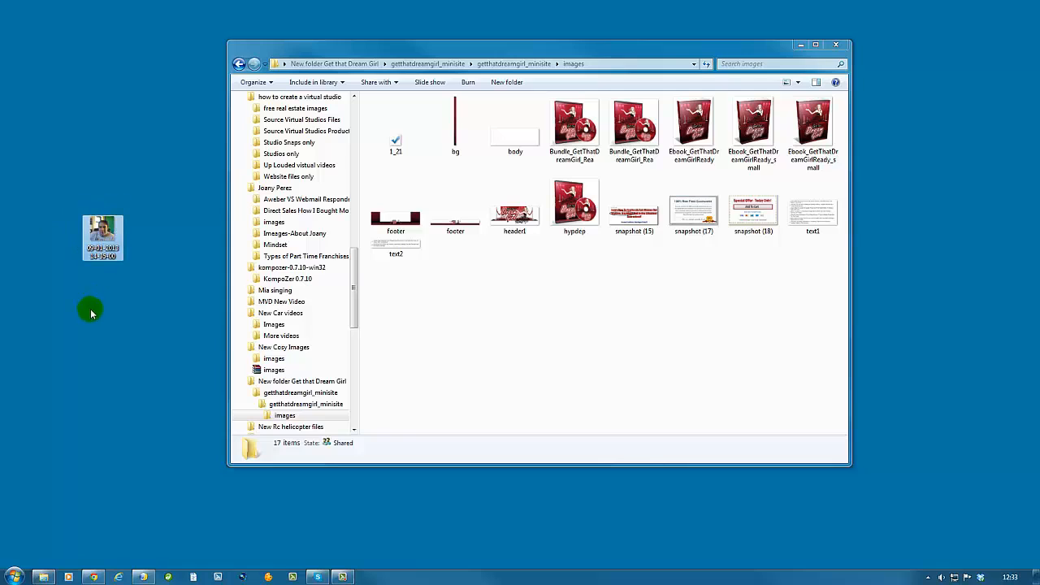
- Drag the author photo from the desktop into the images folder and return to the editor
{"action": "left_click_drag", "start_coordinate": [100, 237], "coordinate": [453, 328]}
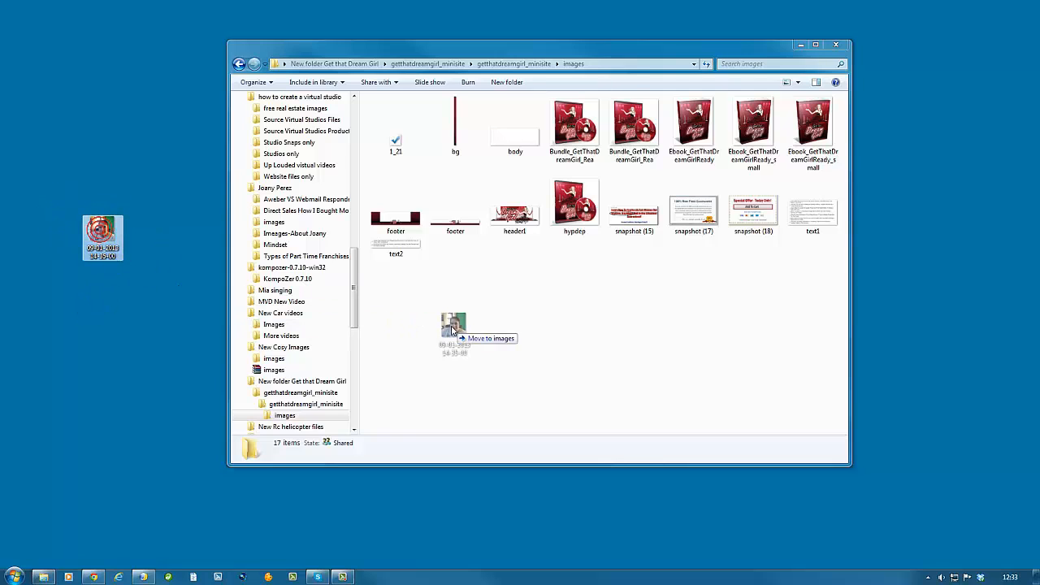
{"action": "left_click_drag", "start_coordinate": [455, 325], "coordinate": [454, 273]}
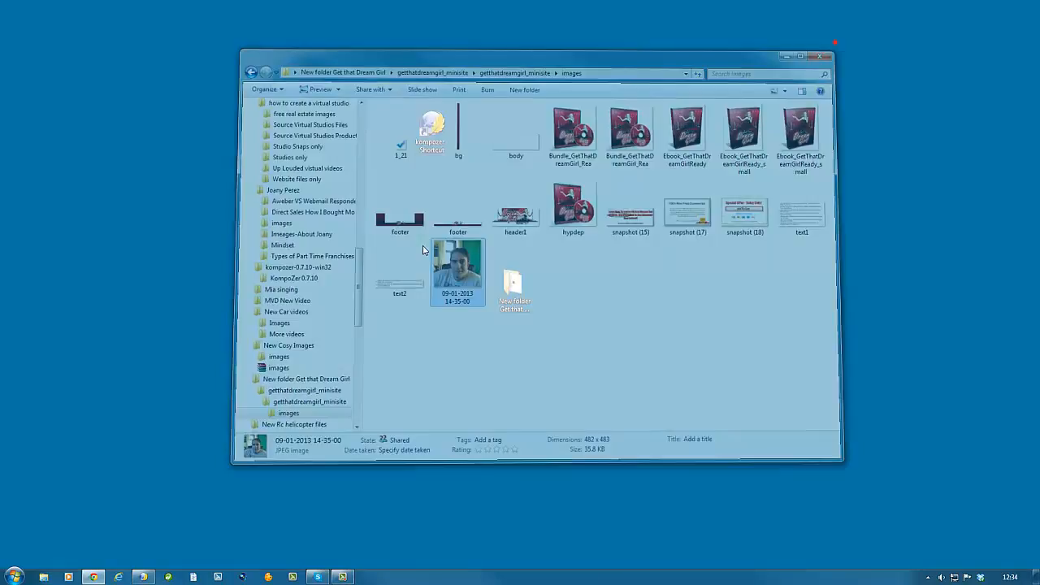
{"action": "left_click", "coordinate": [143, 577]}
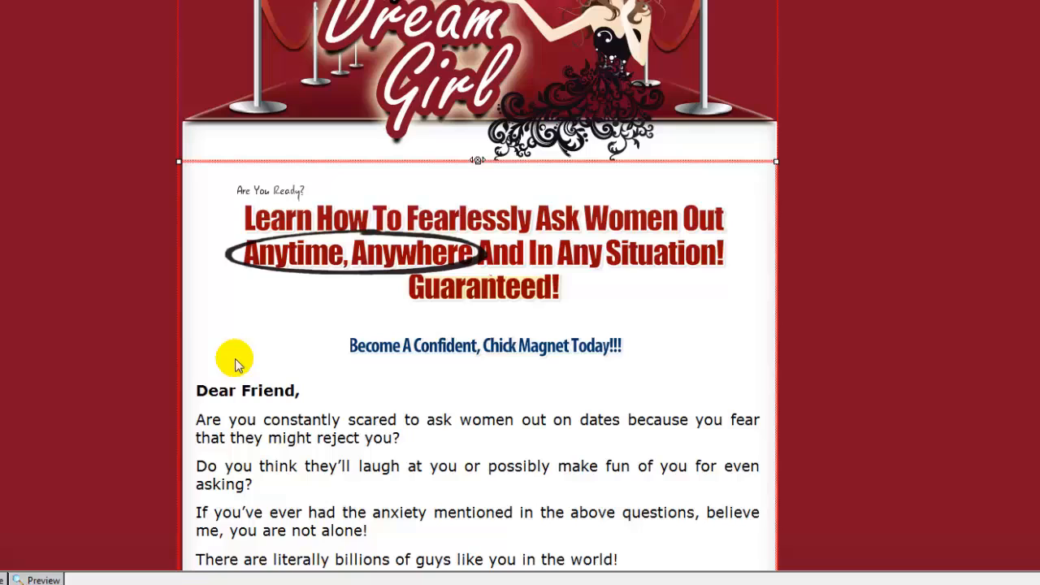
{"action": "mouse_move", "coordinate": [376, 380]}
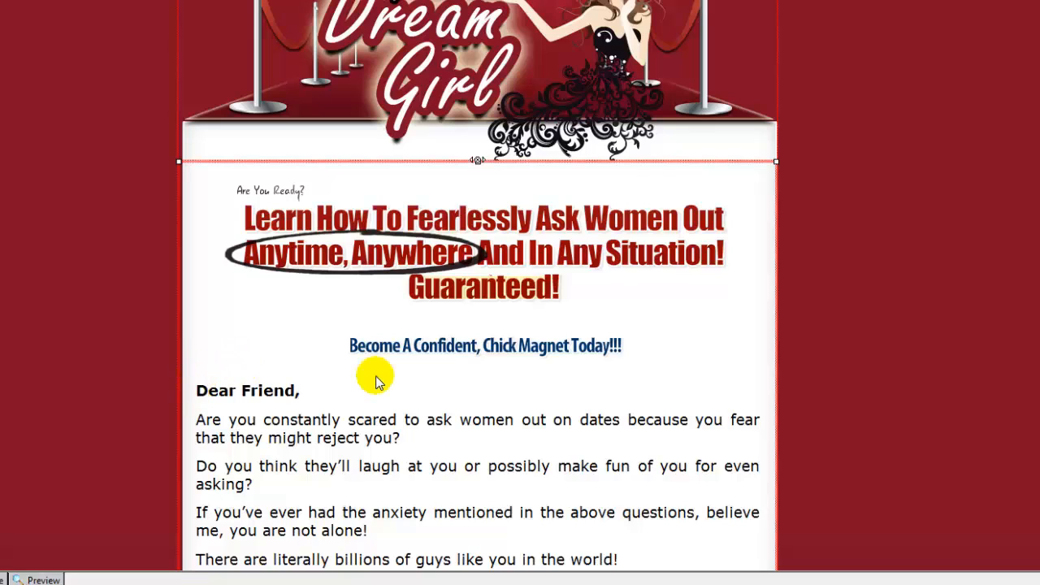
- Place the insertion point before 'Dear Friend,' and add an empty line above the greeting
{"action": "left_click", "coordinate": [305, 395]}
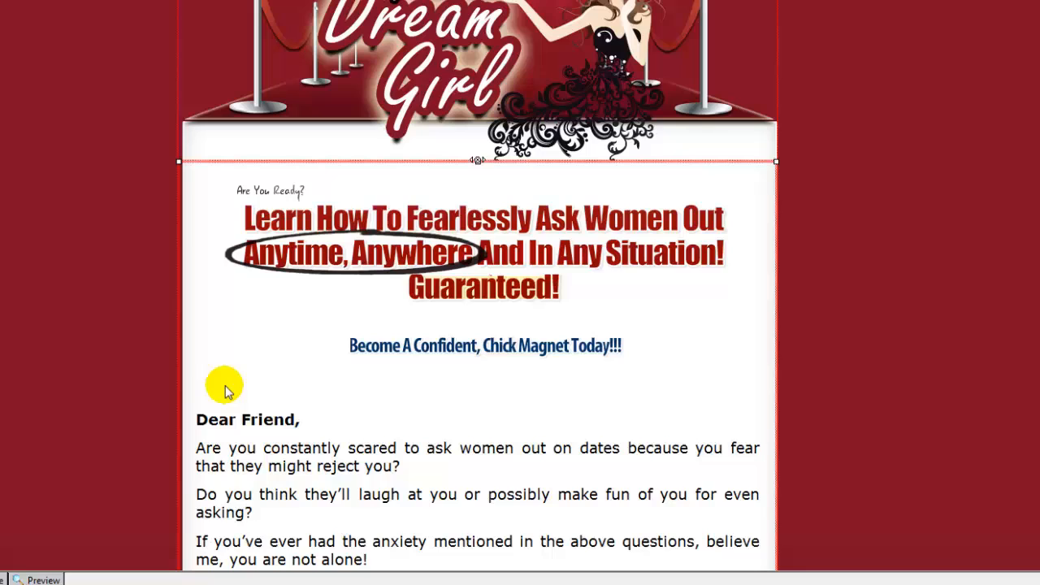
{"action": "mouse_move", "coordinate": [203, 390]}
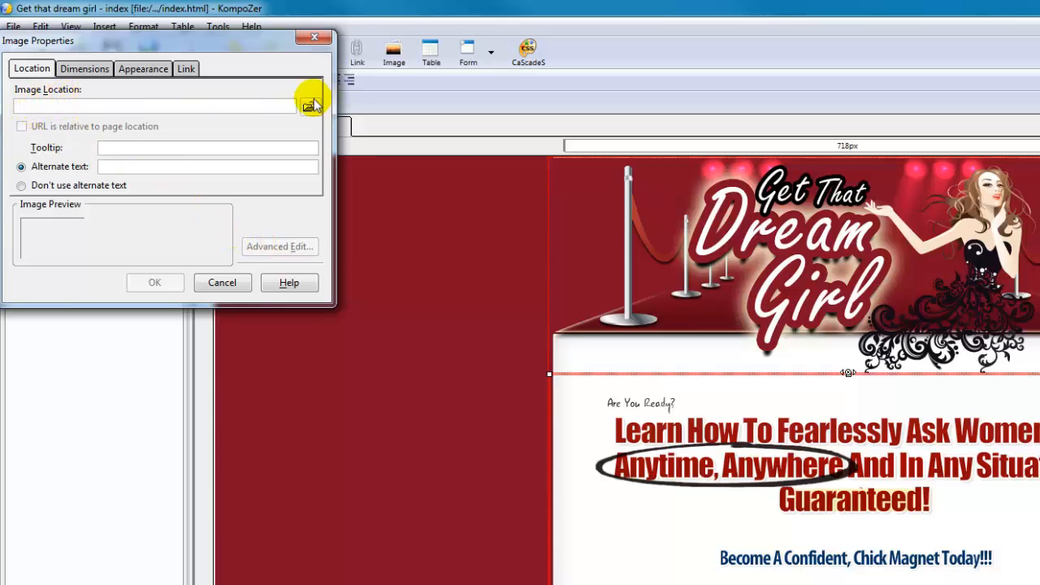
{"action": "mouse_move", "coordinate": [307, 108]}
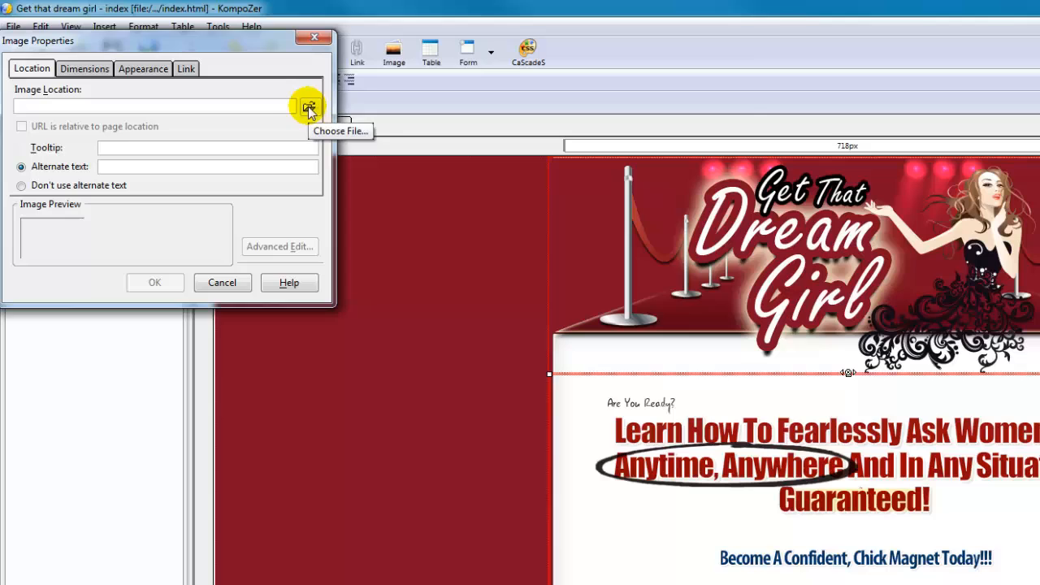
{"action": "left_click", "coordinate": [307, 107]}
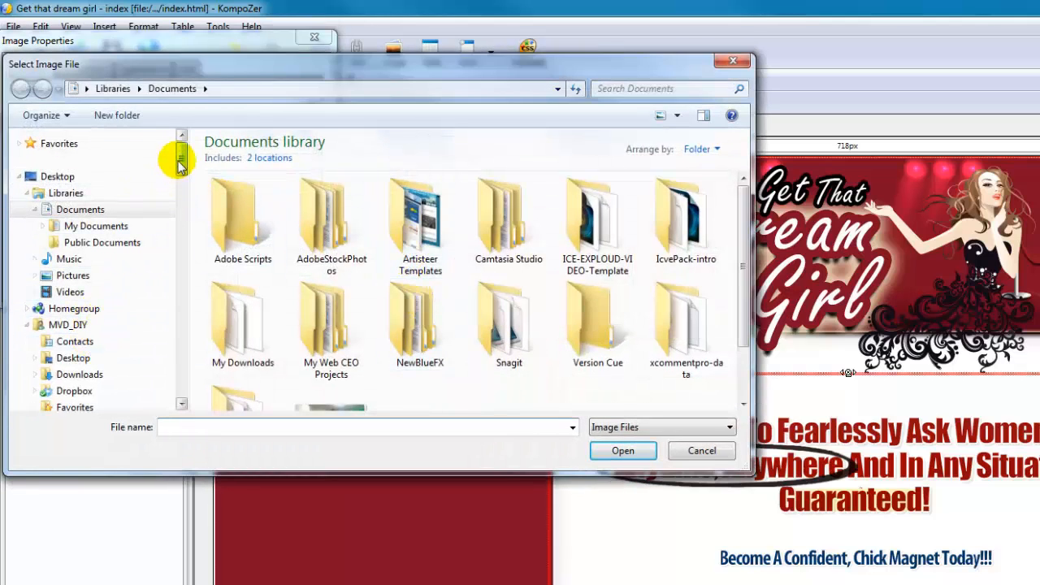
{"action": "scroll", "scroll_direction": "down", "scroll_amount": 3}
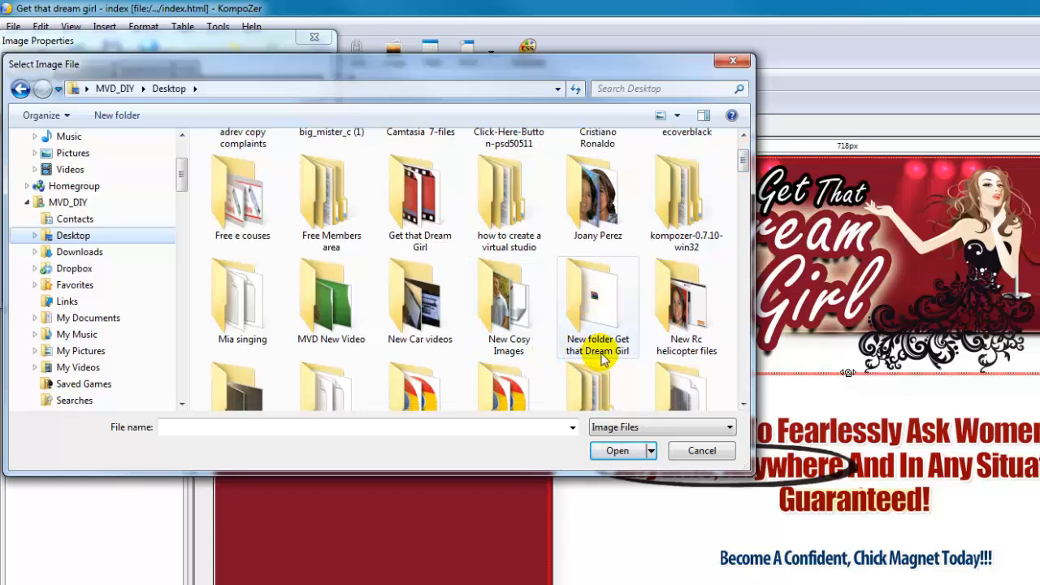
{"action": "double_click", "coordinate": [598, 301]}
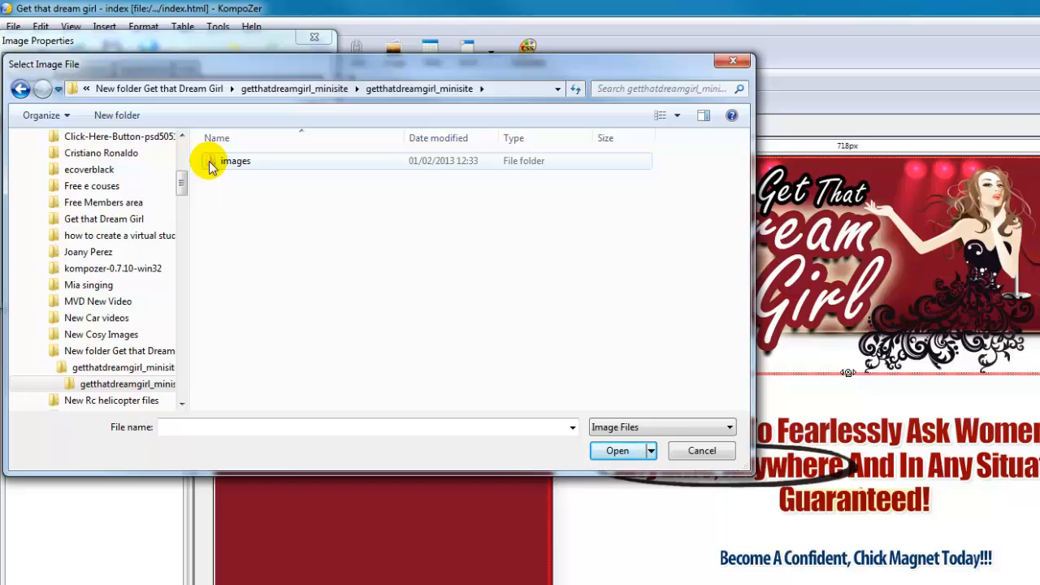
{"action": "double_click", "coordinate": [235, 160]}
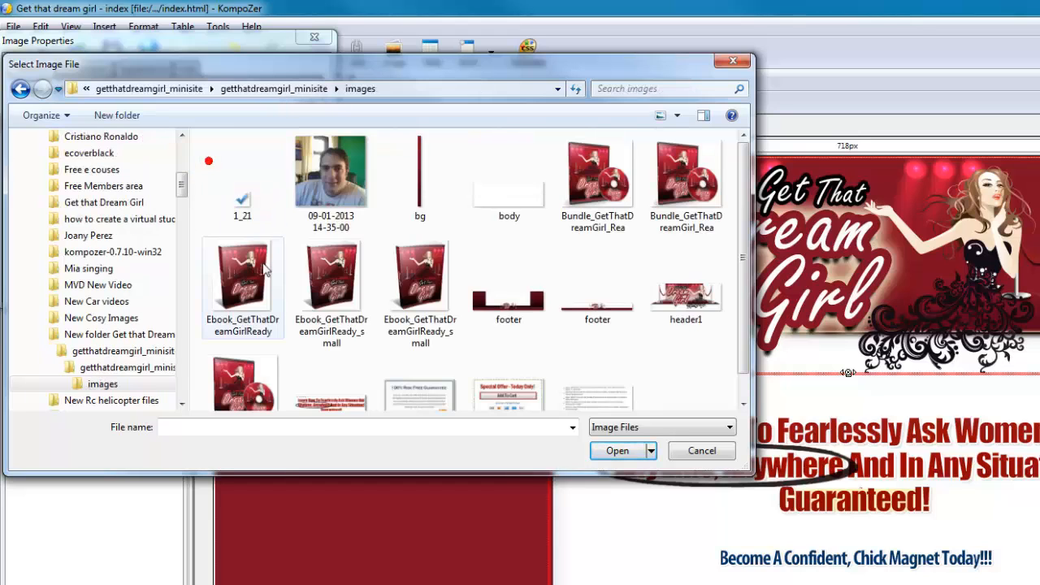
{"action": "left_click", "coordinate": [331, 170]}
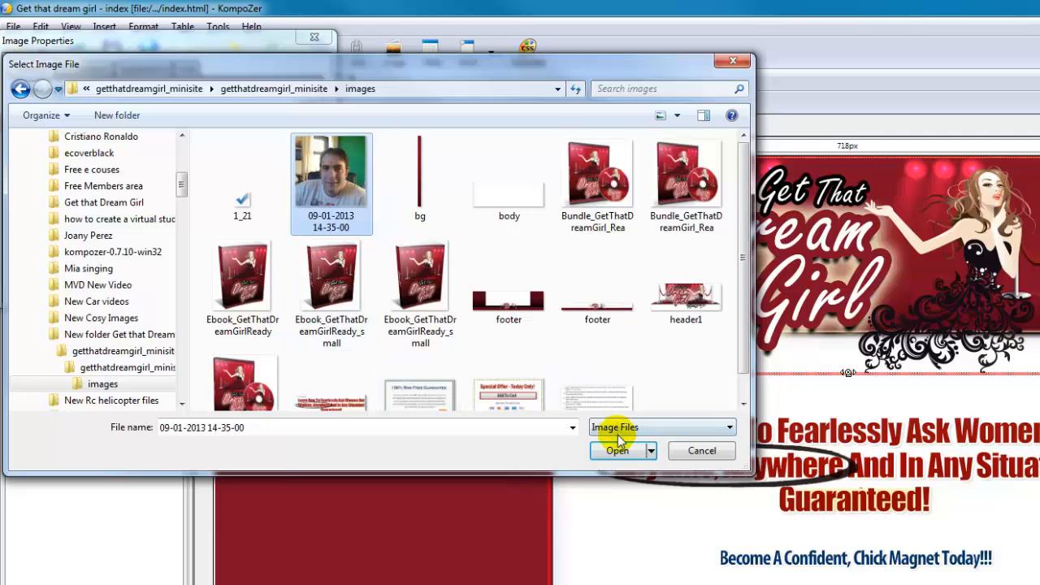
{"action": "left_click", "coordinate": [616, 450]}
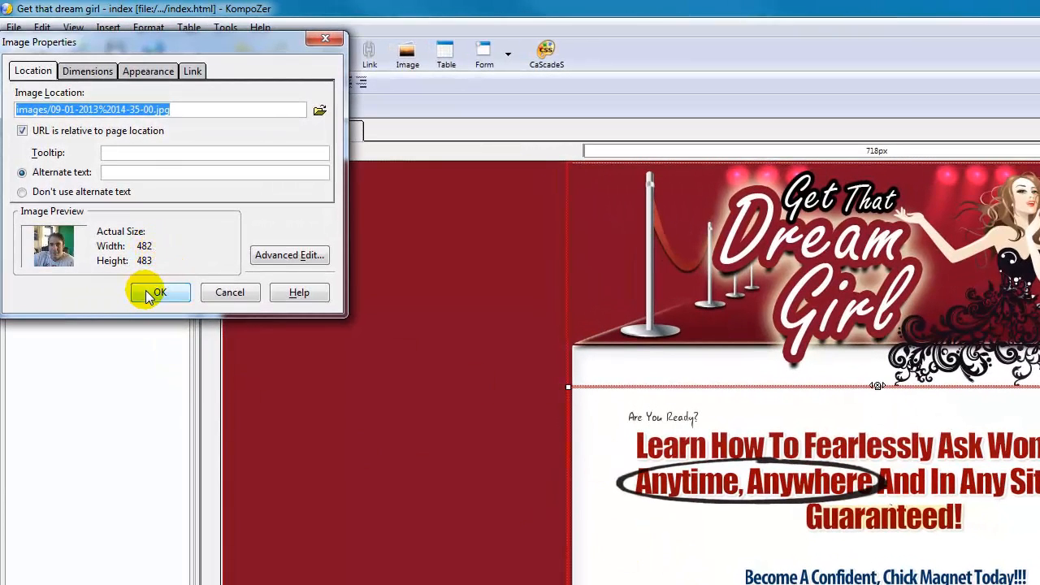
{"action": "left_click", "coordinate": [159, 293]}
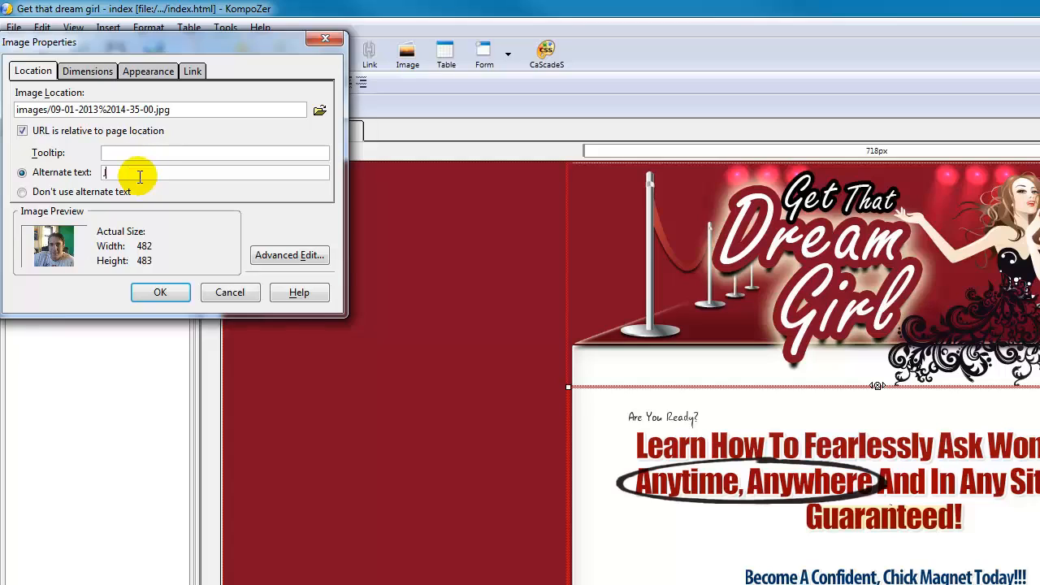
{"action": "type", "text": "Jose Nunes"}
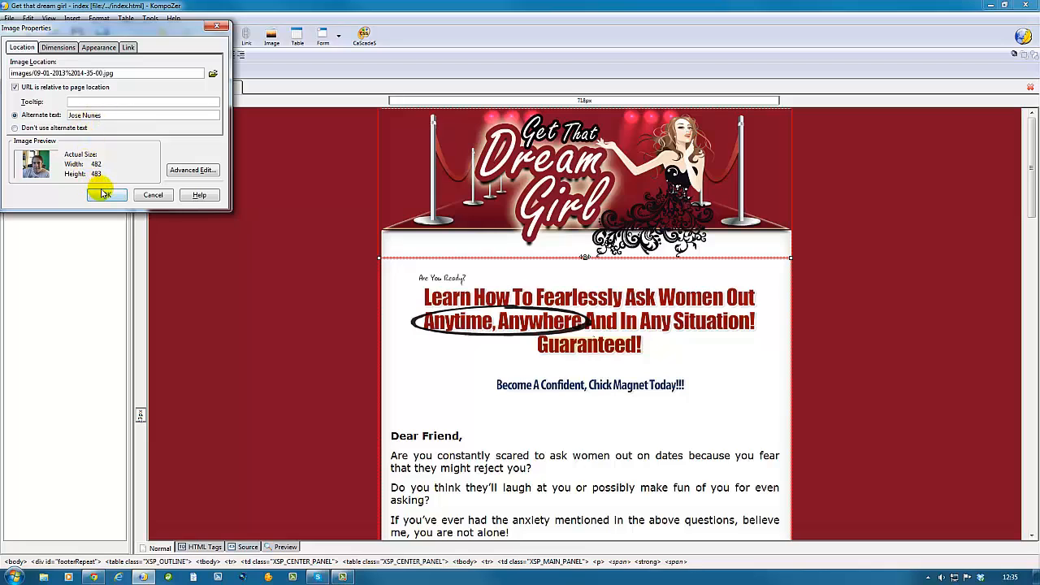
{"action": "left_click", "coordinate": [104, 195]}
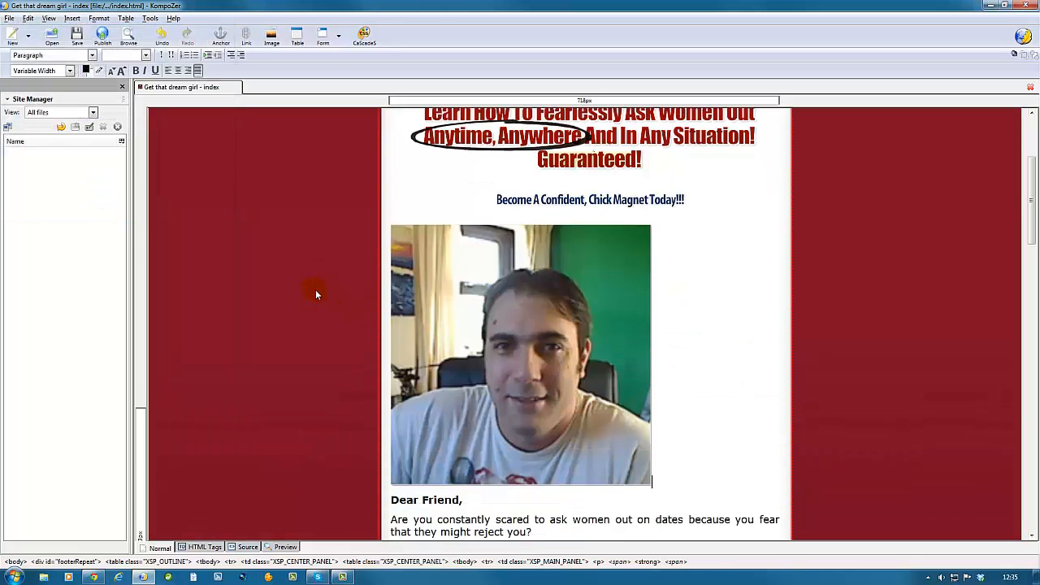
- Select the author photo and drag its corner handle to shrink it to a much smaller size
{"action": "left_click", "coordinate": [520, 354]}
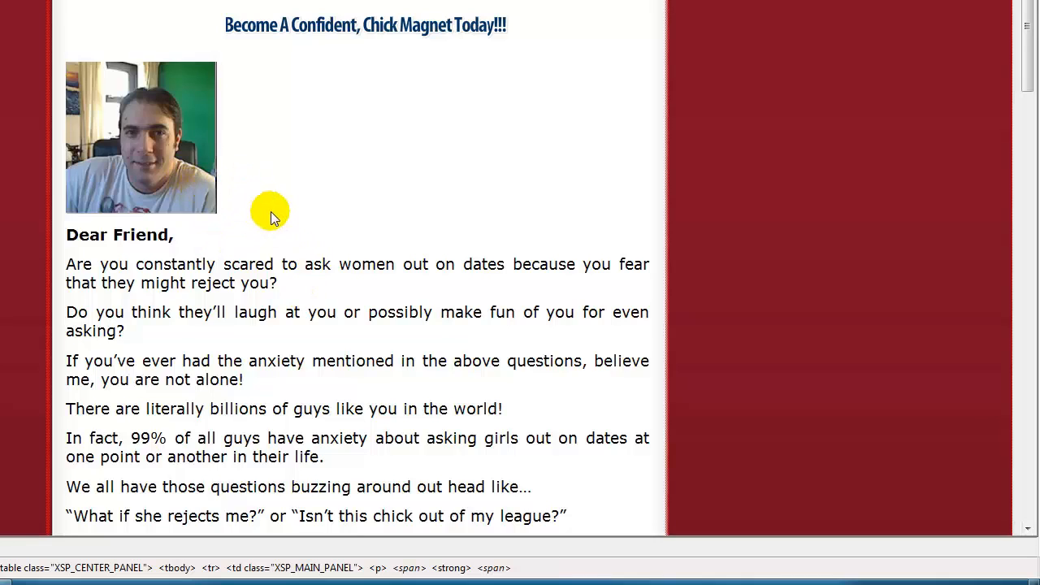
{"action": "mouse_move", "coordinate": [252, 202]}
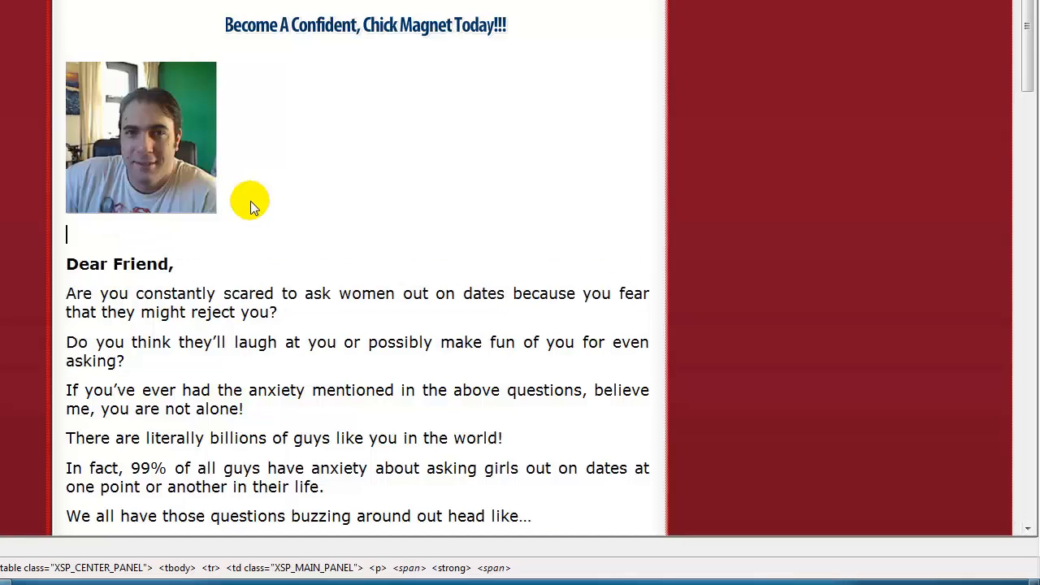
- Add the author's name as a caption beneath the photo and make it italic
{"action": "type", "text": "Jopse Nun"}
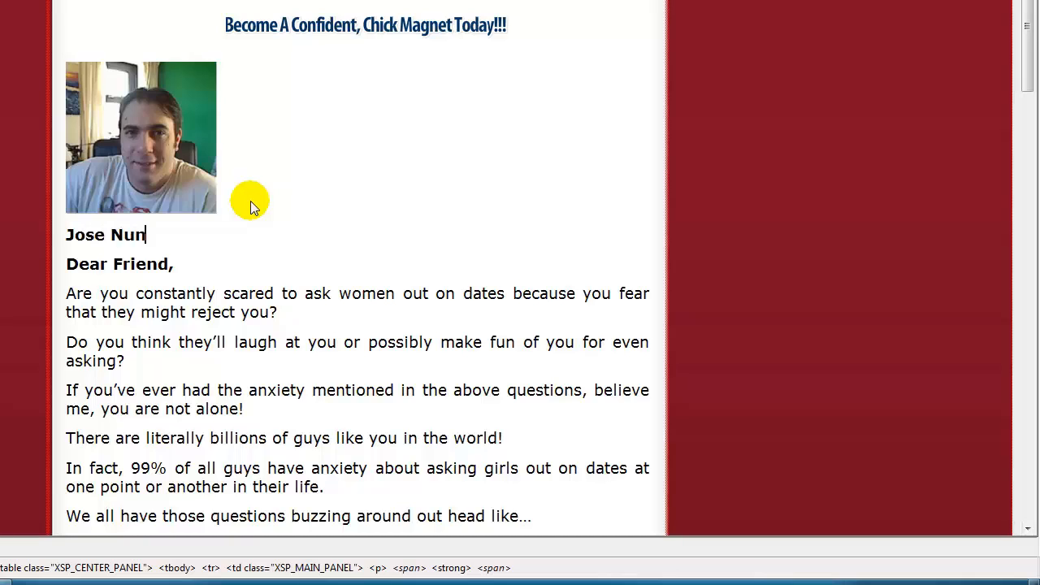
{"action": "double_click", "coordinate": [121, 234]}
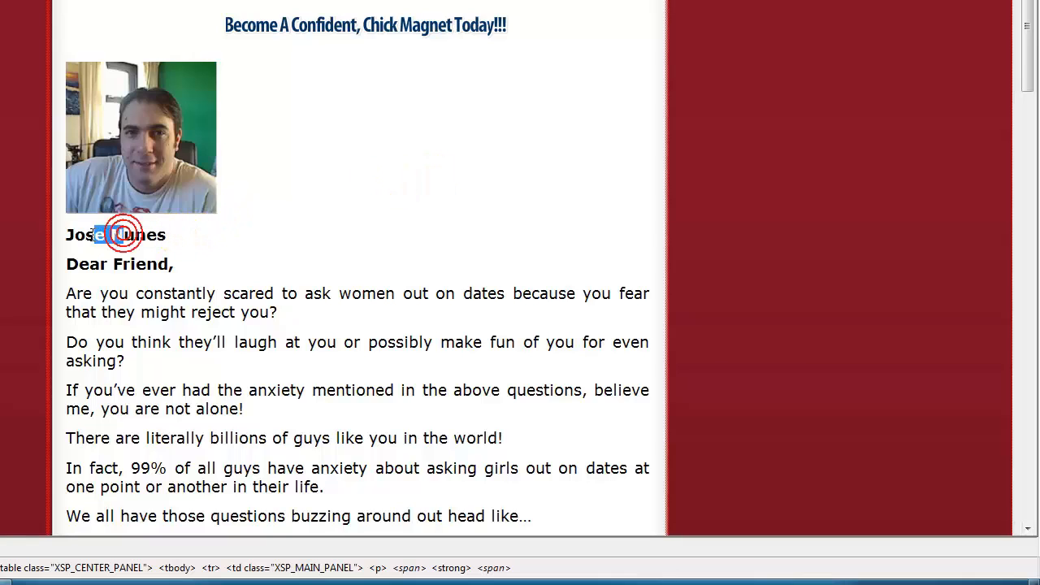
{"action": "double_click", "coordinate": [116, 234]}
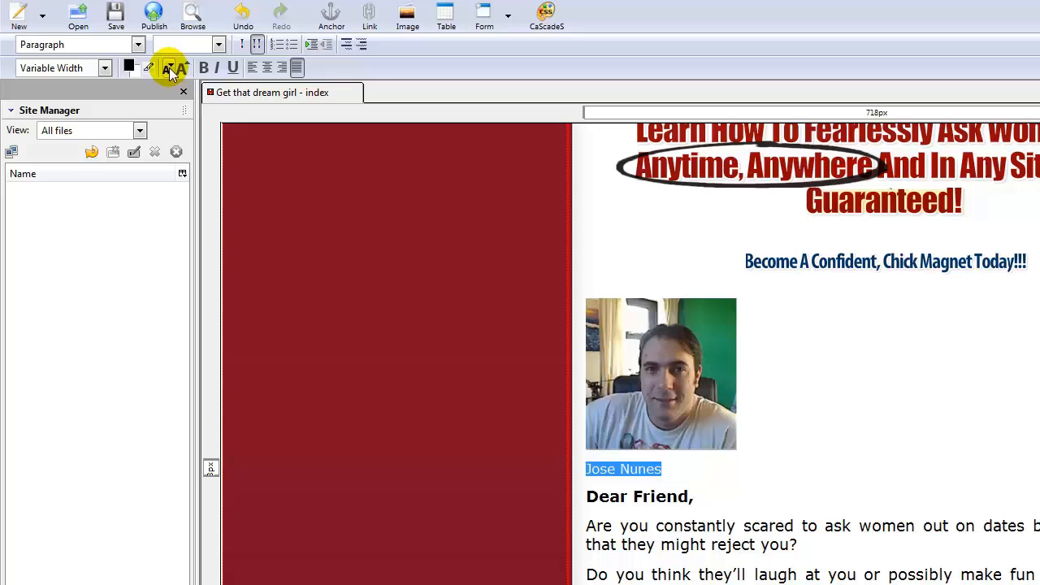
{"action": "left_click", "coordinate": [184, 68]}
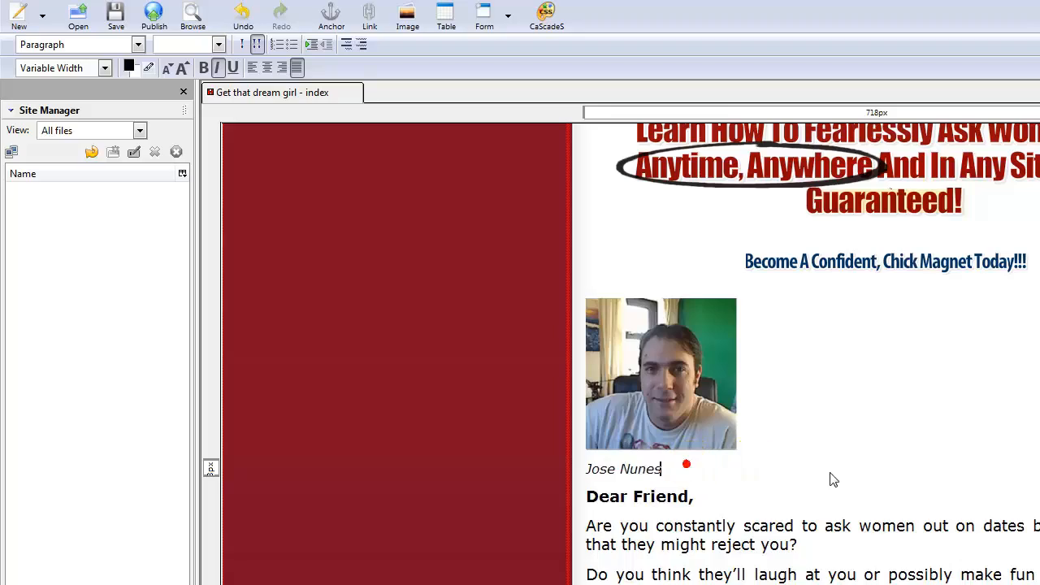
- Scroll down the sales page and leave KompoZer for the desktop
{"action": "scroll", "scroll_direction": "down", "scroll_amount": 3}
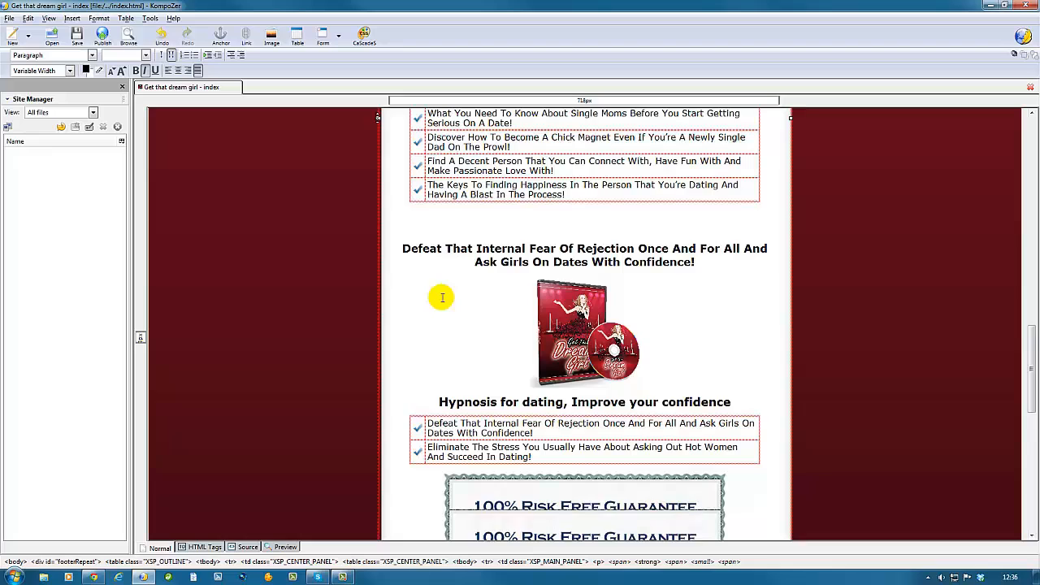
{"action": "scroll", "scroll_direction": "down", "scroll_amount": 3}
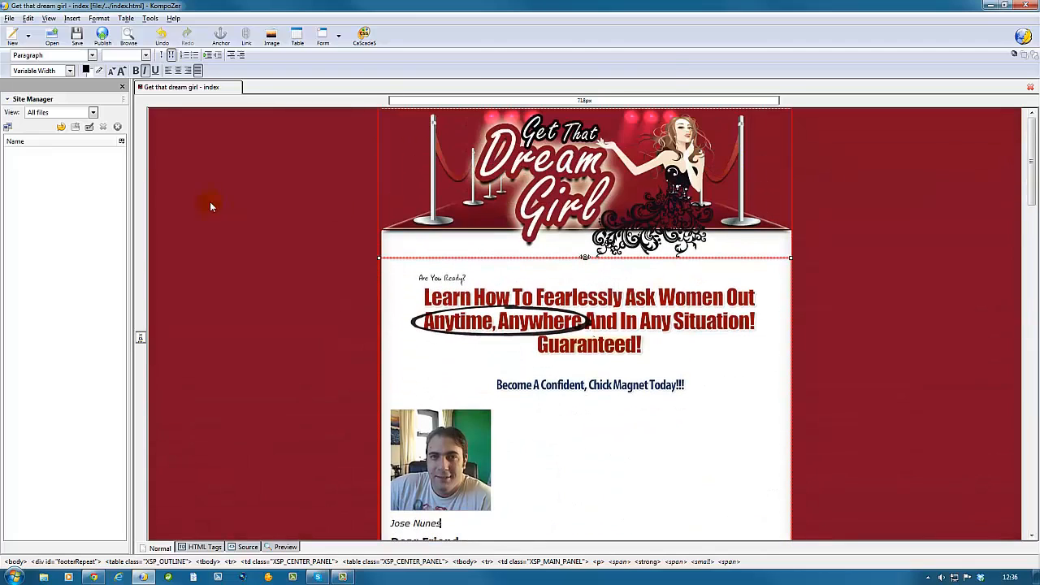
{"action": "left_click", "coordinate": [10, 17]}
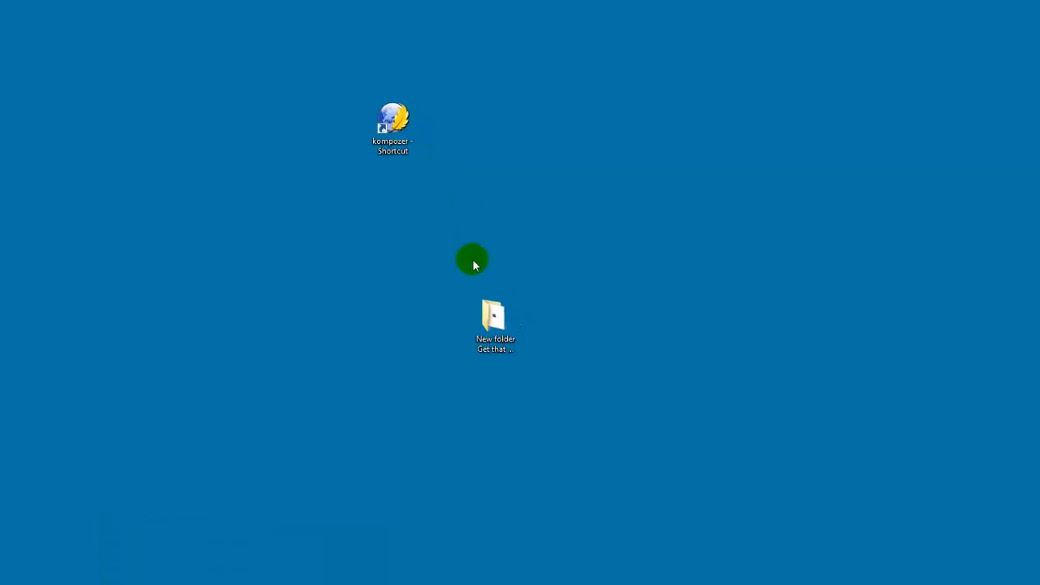
- Open the minisite folder's index page with Internet Explorer to preview the sales page
{"action": "double_click", "coordinate": [494, 317]}
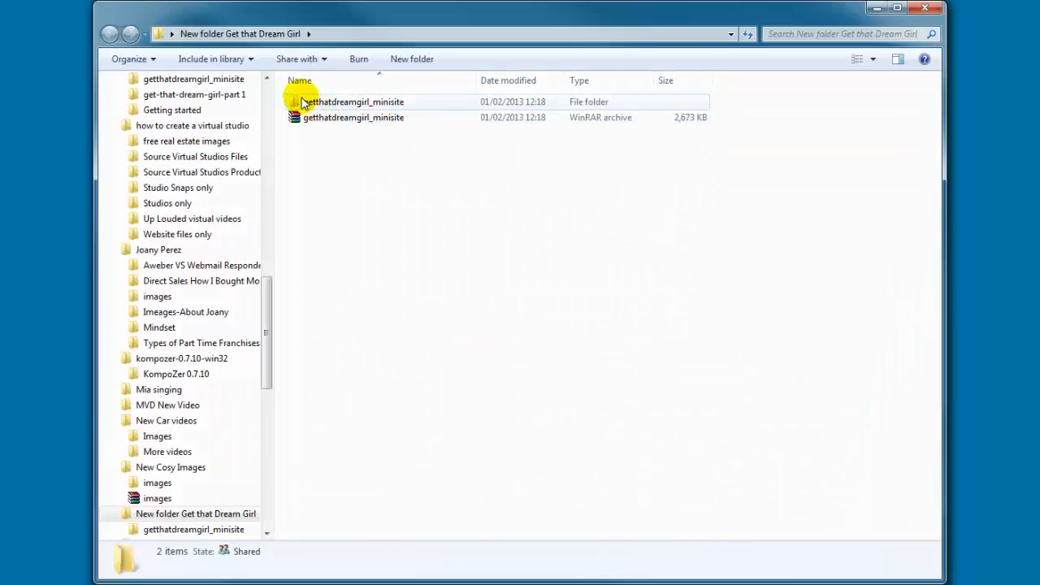
{"action": "double_click", "coordinate": [354, 101]}
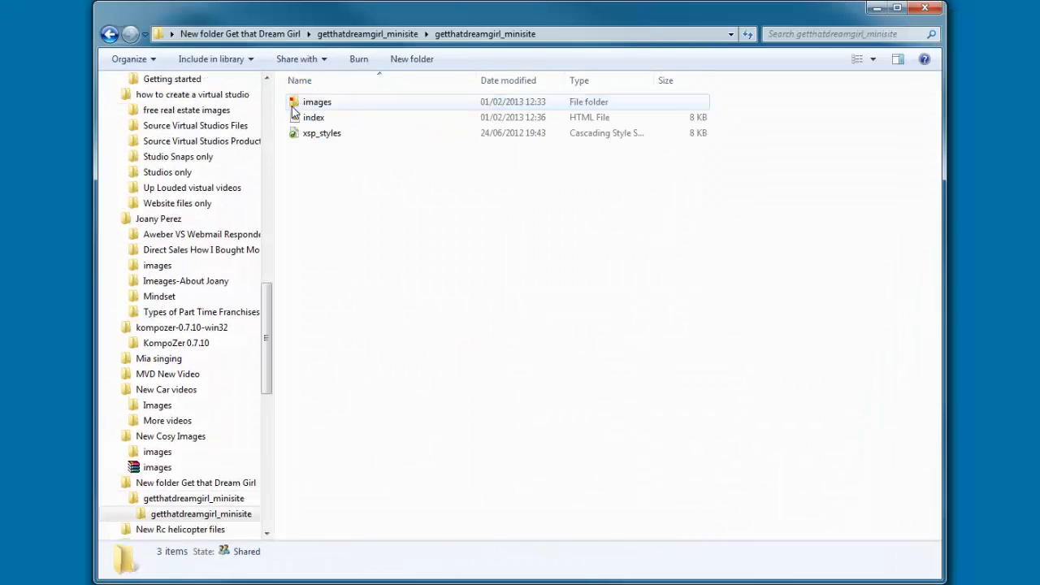
{"action": "mouse_move", "coordinate": [312, 117]}
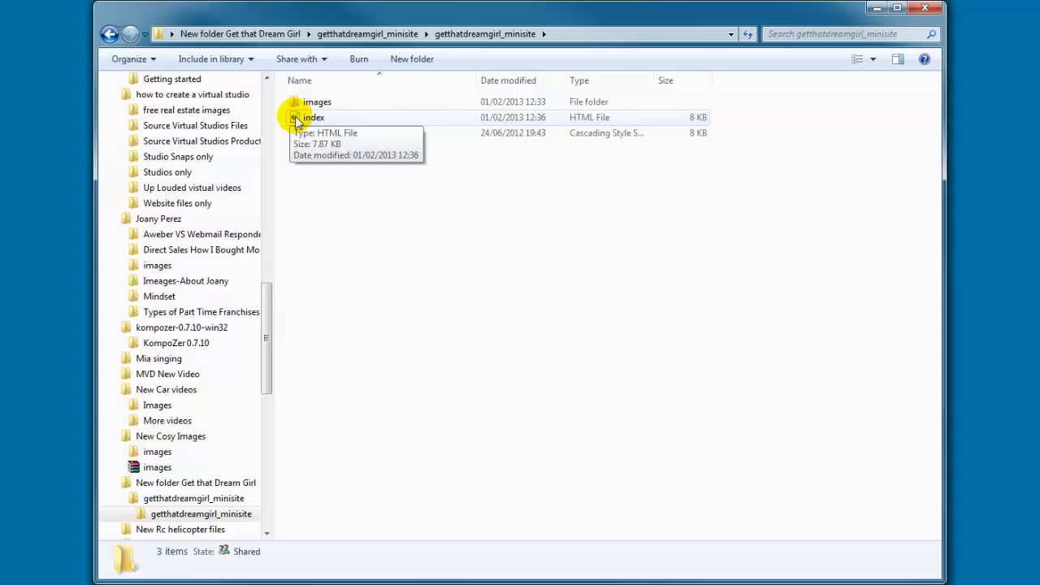
{"action": "right_click", "coordinate": [312, 117]}
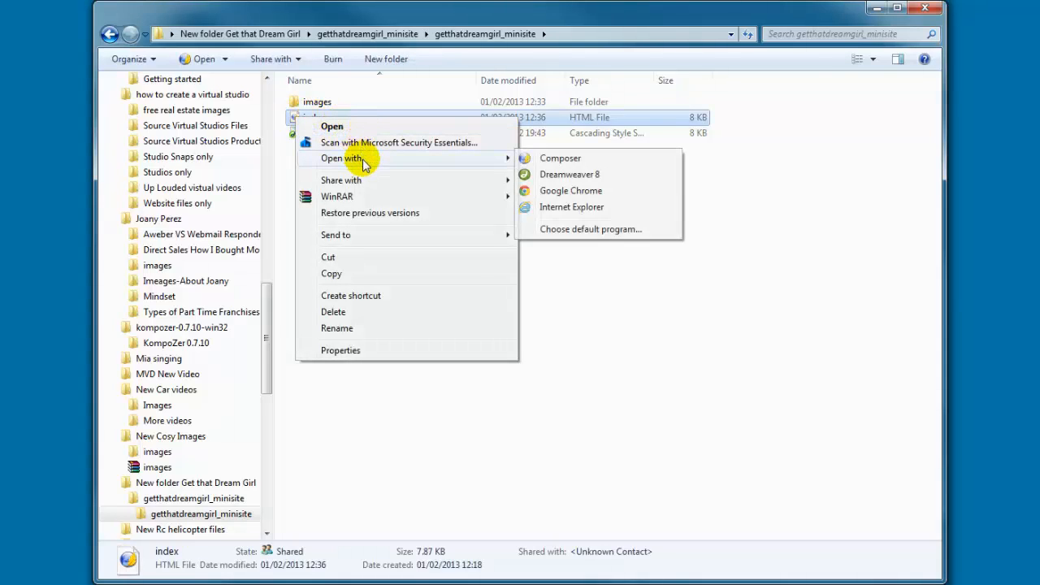
{"action": "mouse_move", "coordinate": [572, 206]}
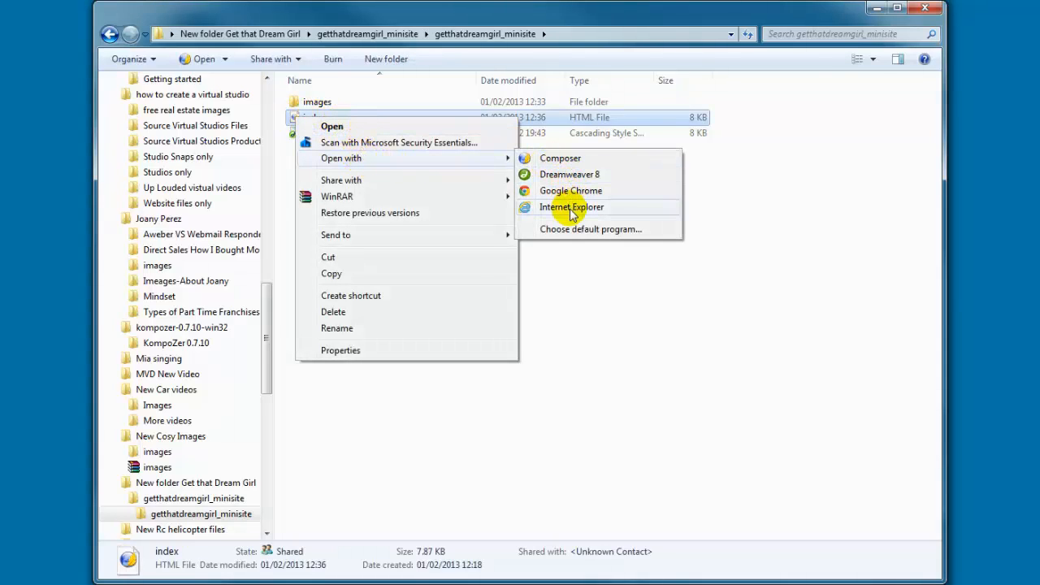
{"action": "mouse_move", "coordinate": [569, 195]}
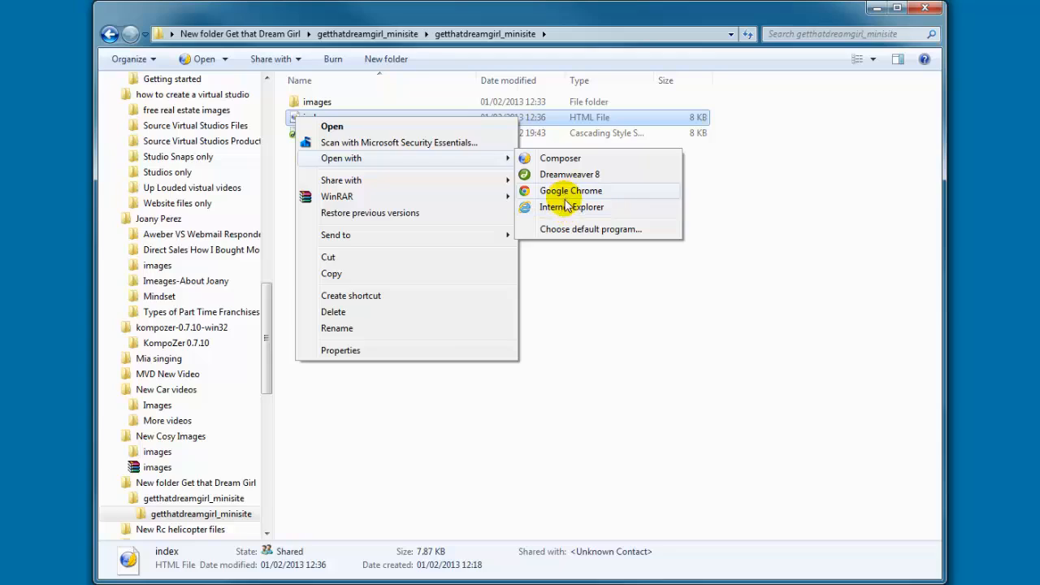
{"action": "left_click", "coordinate": [572, 207]}
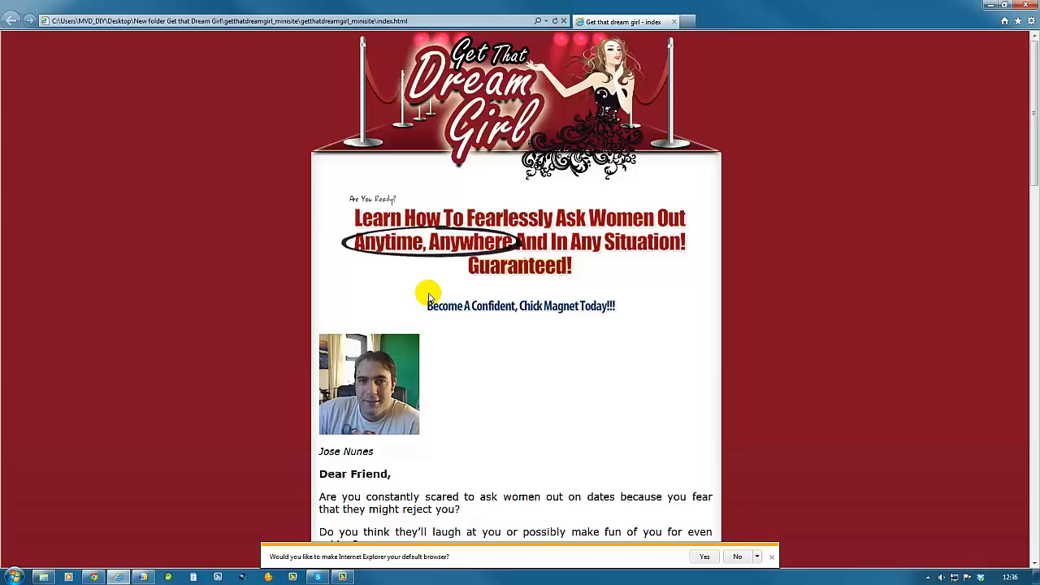
{"action": "scroll", "scroll_direction": "down", "scroll_amount": 3}
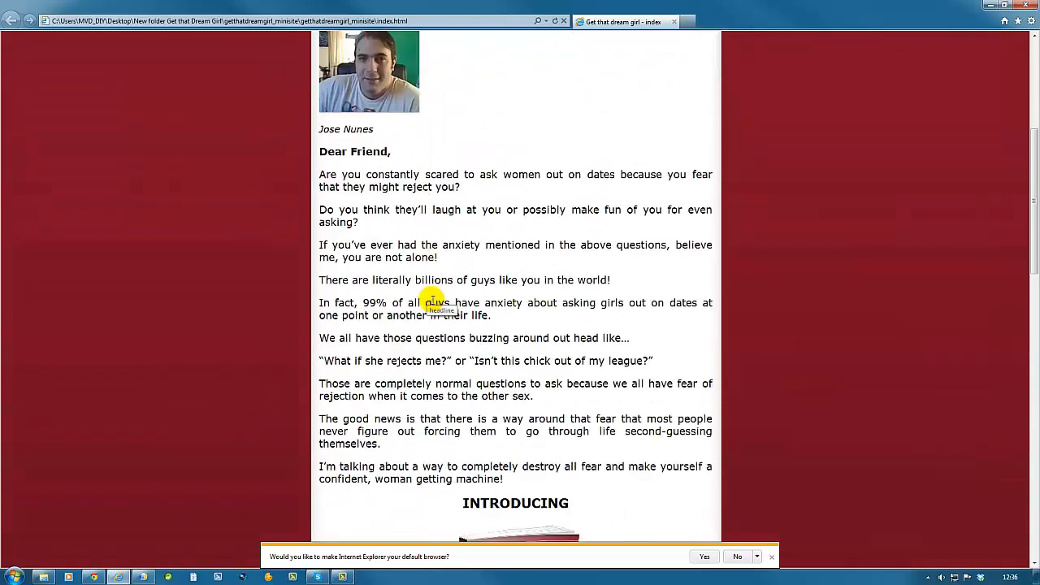
{"action": "scroll", "scroll_direction": "down", "scroll_amount": 3}
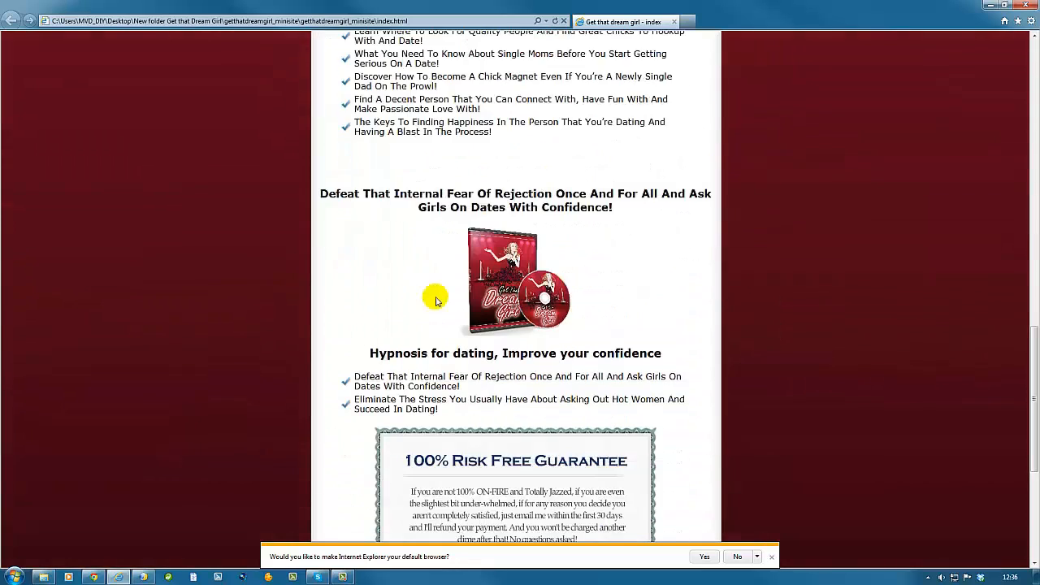
{"action": "scroll", "scroll_direction": "down", "scroll_amount": 3}
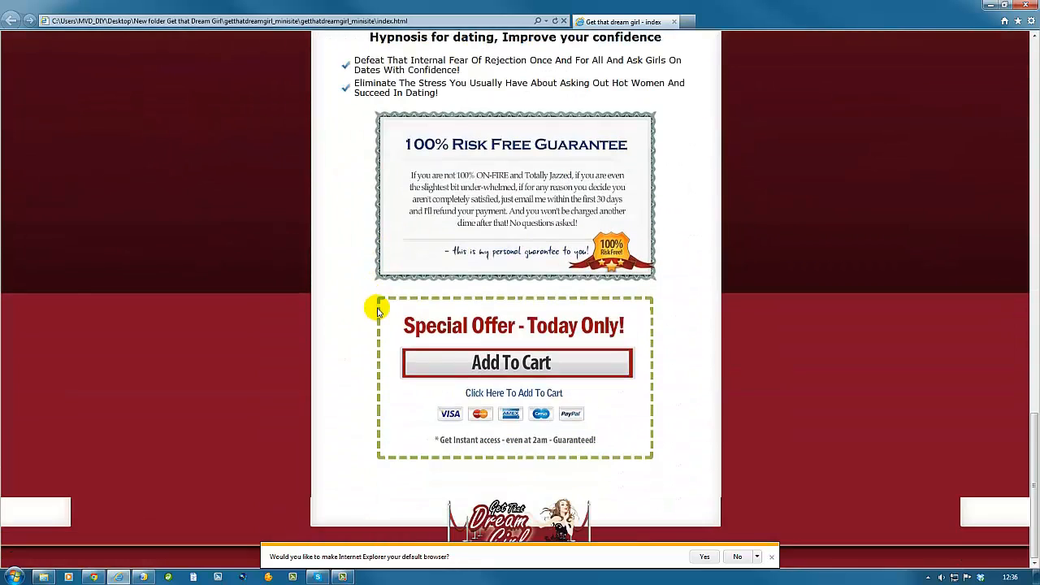
{"action": "mouse_move", "coordinate": [507, 345]}
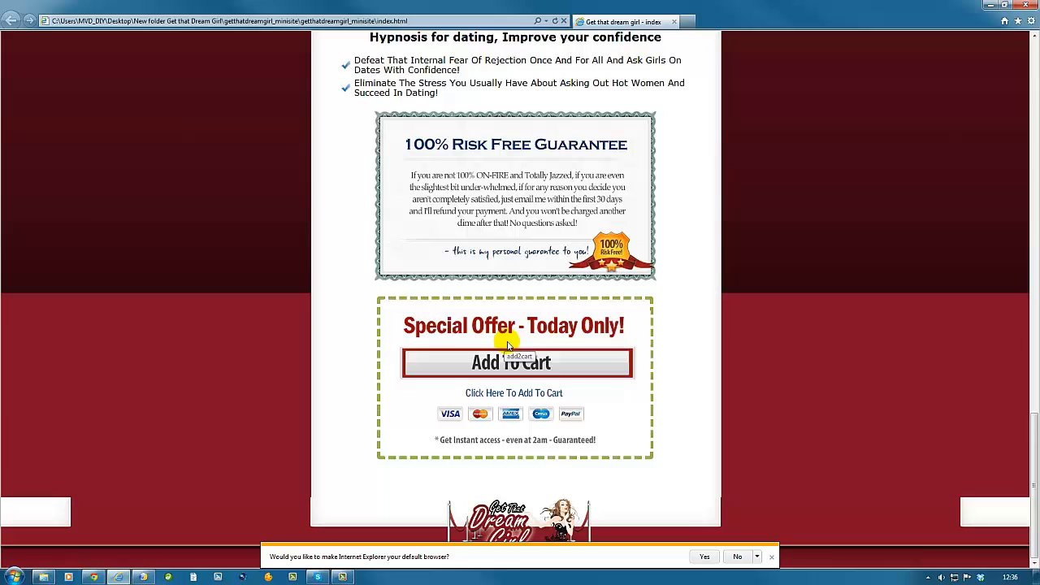
{"action": "mouse_move", "coordinate": [504, 367]}
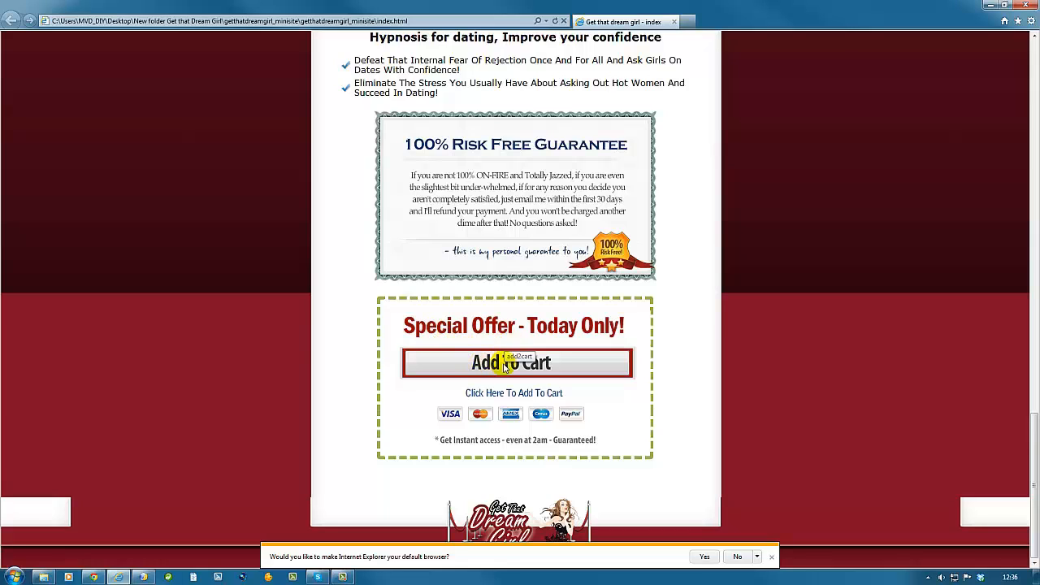